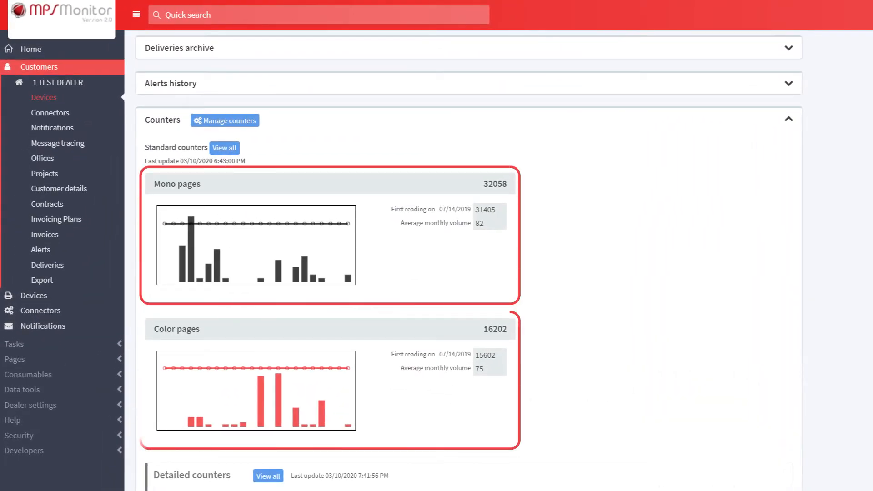
Step: Create a new blended counter from the Dealer settings Blended counters list
{"action": "scroll", "scroll_direction": "down", "scroll_amount": 3}
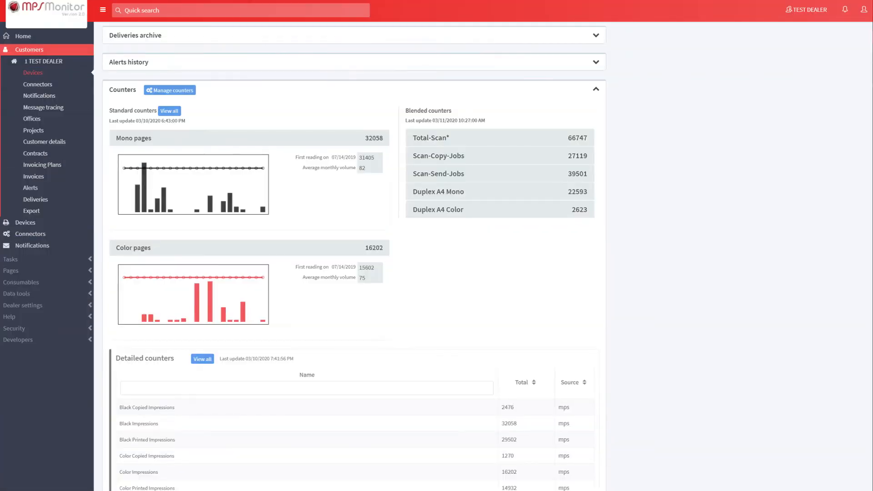
{"action": "left_click", "coordinate": [23, 35]}
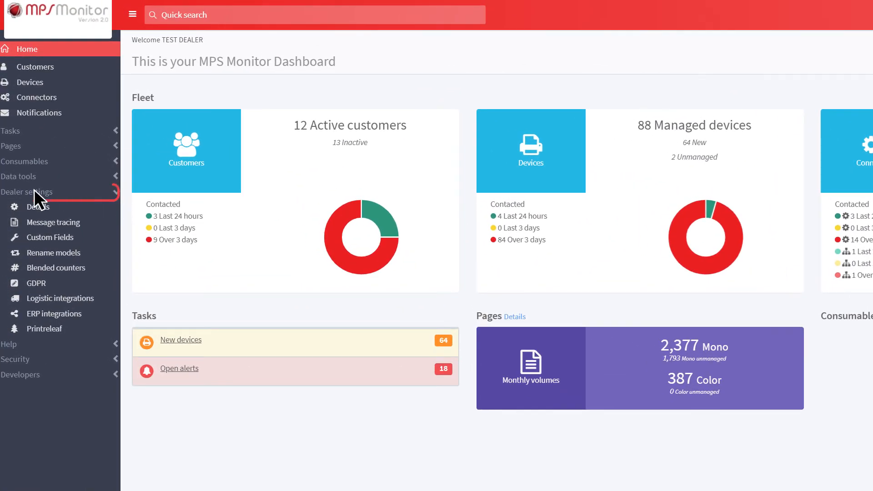
{"action": "left_click", "coordinate": [56, 267]}
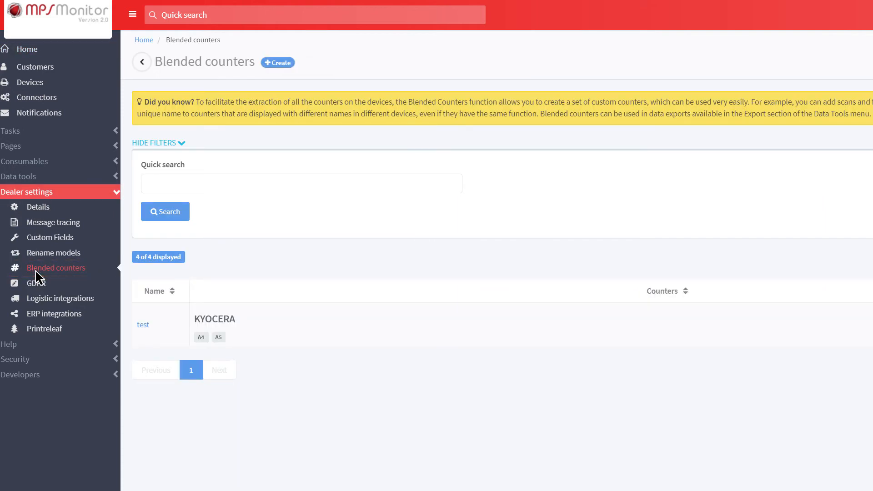
{"action": "left_click", "coordinate": [278, 63]}
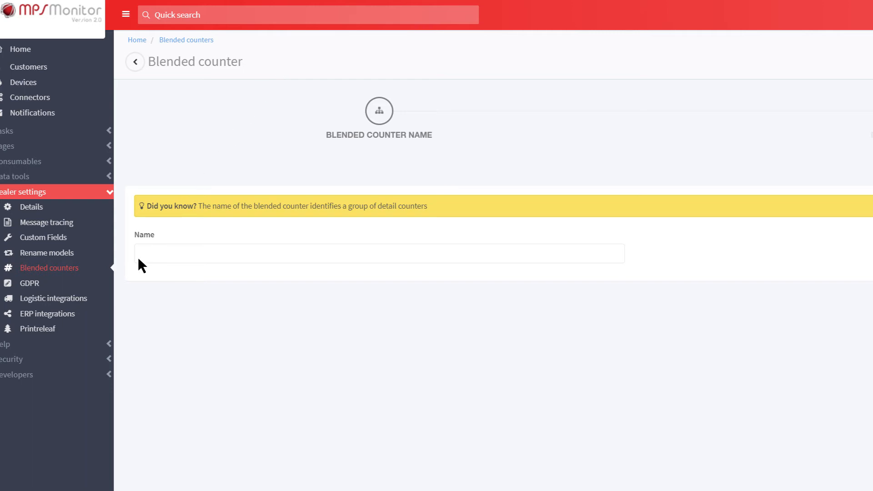
Step: Name the counter TEST and proceed to the details step's brand list
{"action": "type", "text": "TEST"}
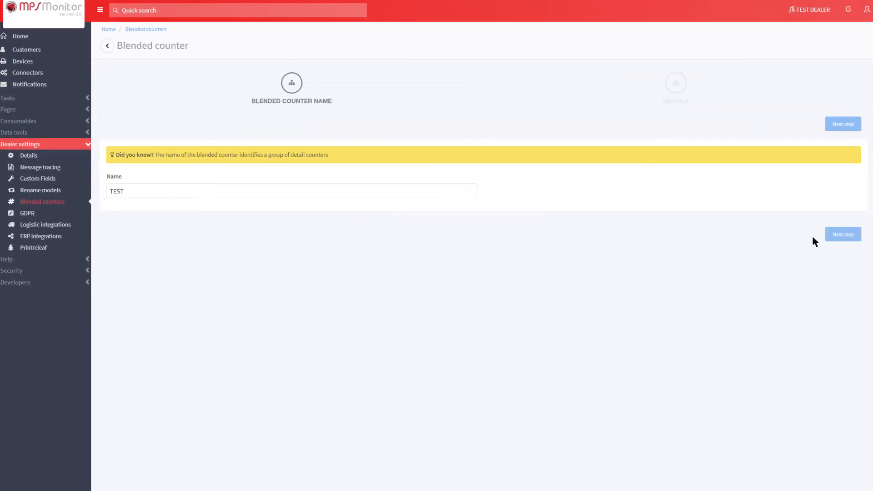
{"action": "left_click", "coordinate": [842, 124]}
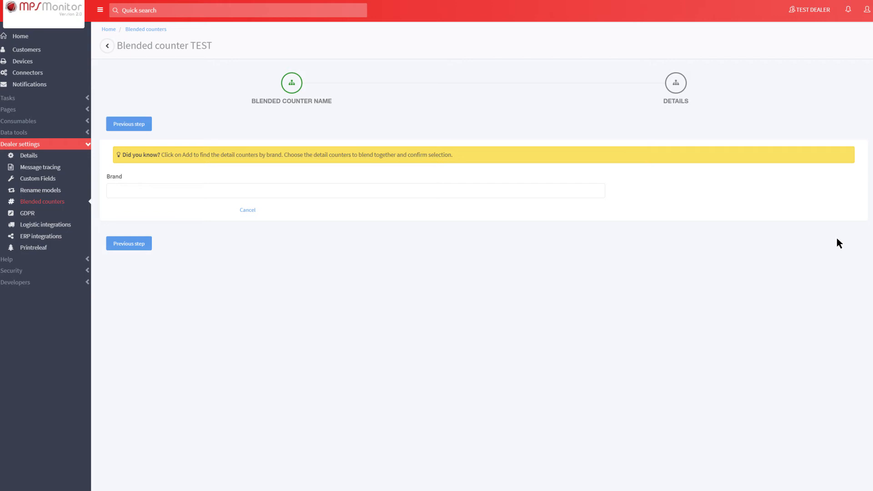
{"action": "left_click", "coordinate": [354, 190]}
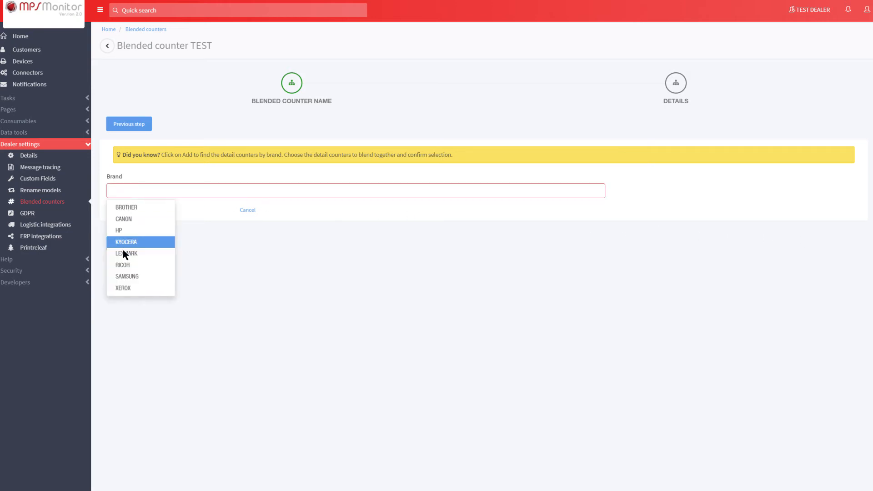
Step: Choose KYOCERA as brand and include its A4 and A5 counters, both set to Add
{"action": "left_click", "coordinate": [125, 242]}
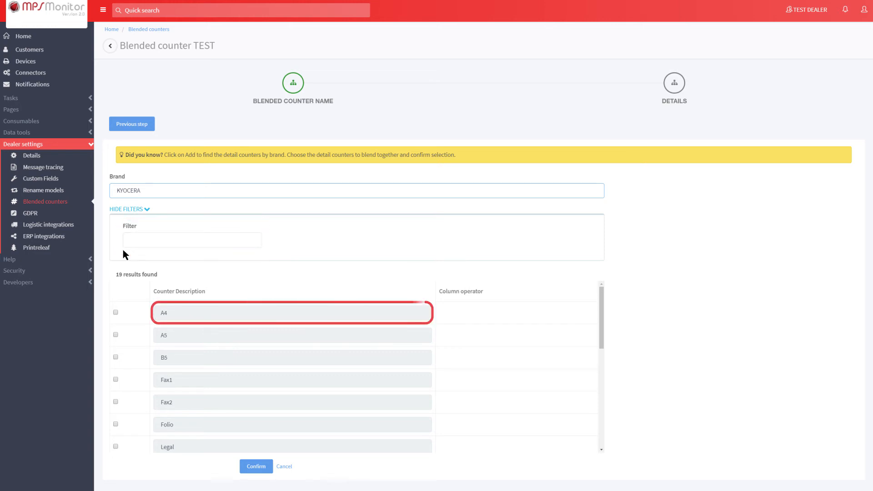
{"action": "left_click", "coordinate": [291, 334]}
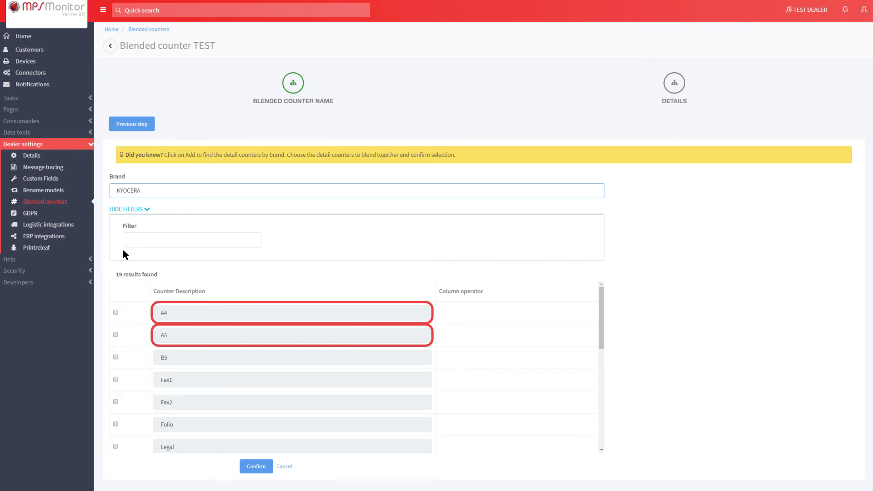
{"action": "left_click", "coordinate": [116, 312]}
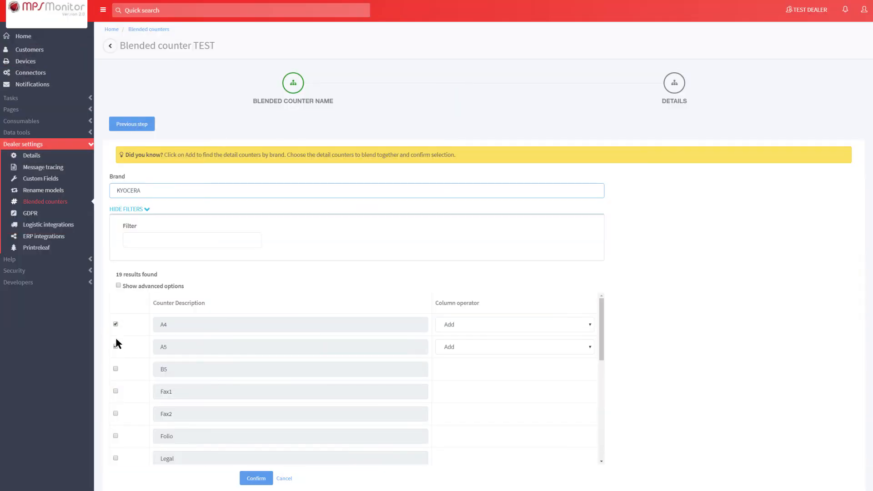
Step: Via advanced options, divide the A5 row by 2 and confirm the KYOCERA counters
{"action": "left_click", "coordinate": [118, 285]}
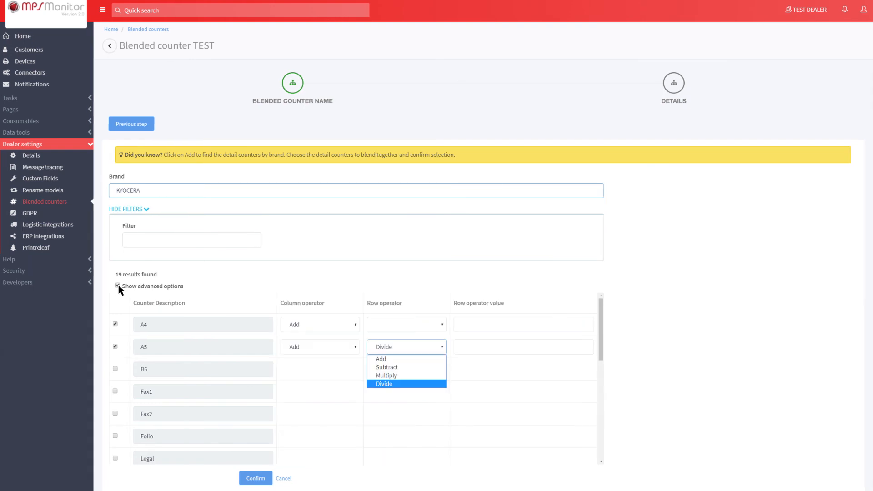
{"action": "left_click", "coordinate": [384, 383]}
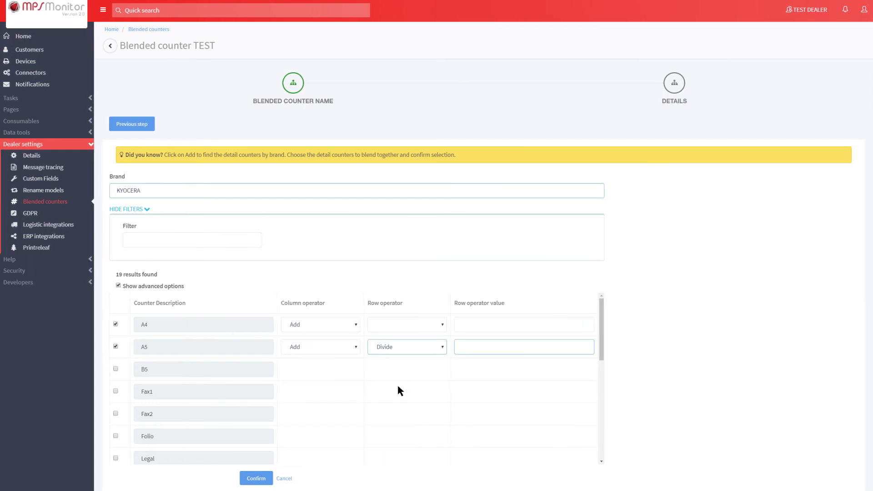
{"action": "type", "text": "2"}
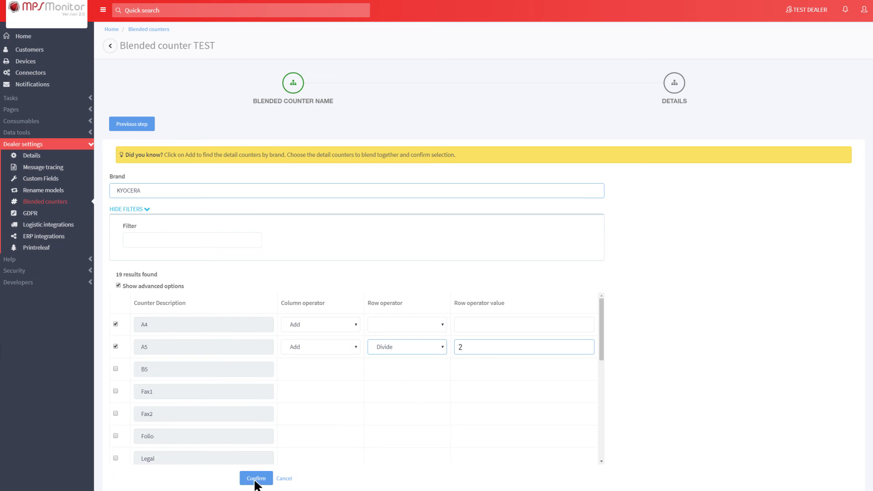
{"action": "left_click", "coordinate": [257, 477]}
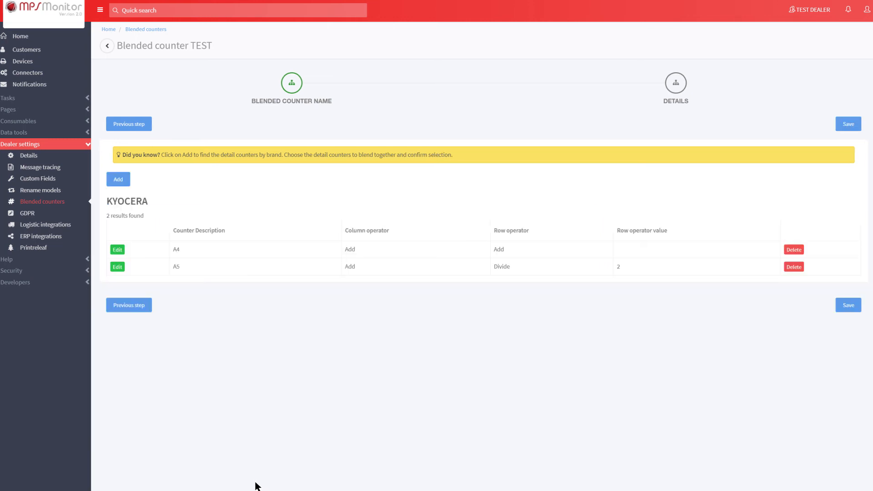